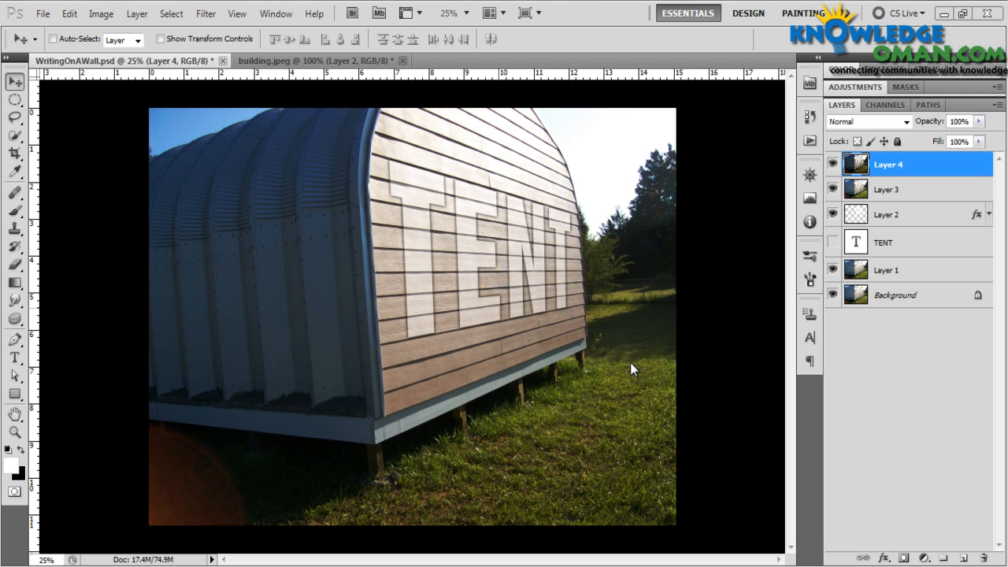
mouse_move(308, 272)
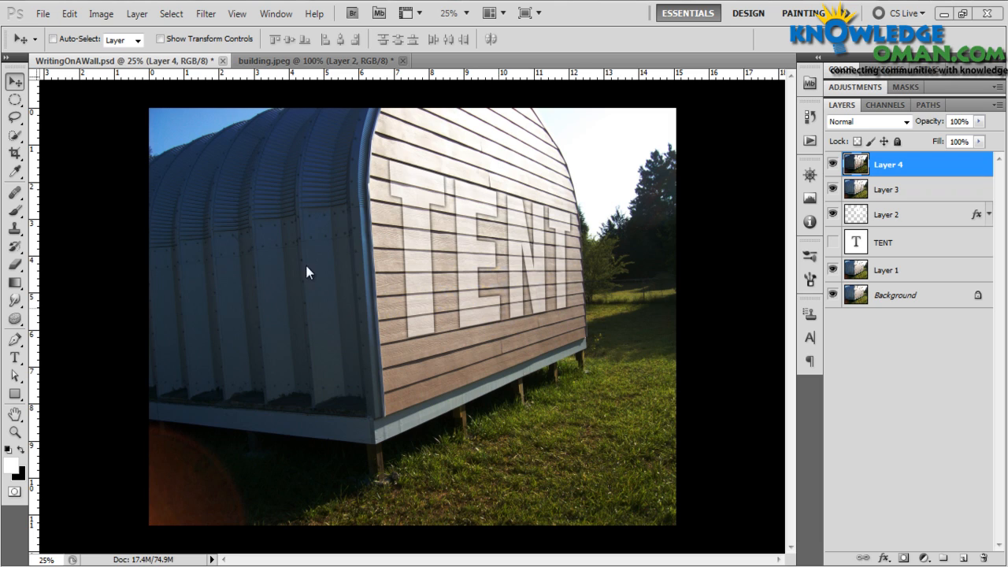
mouse_move(445, 242)
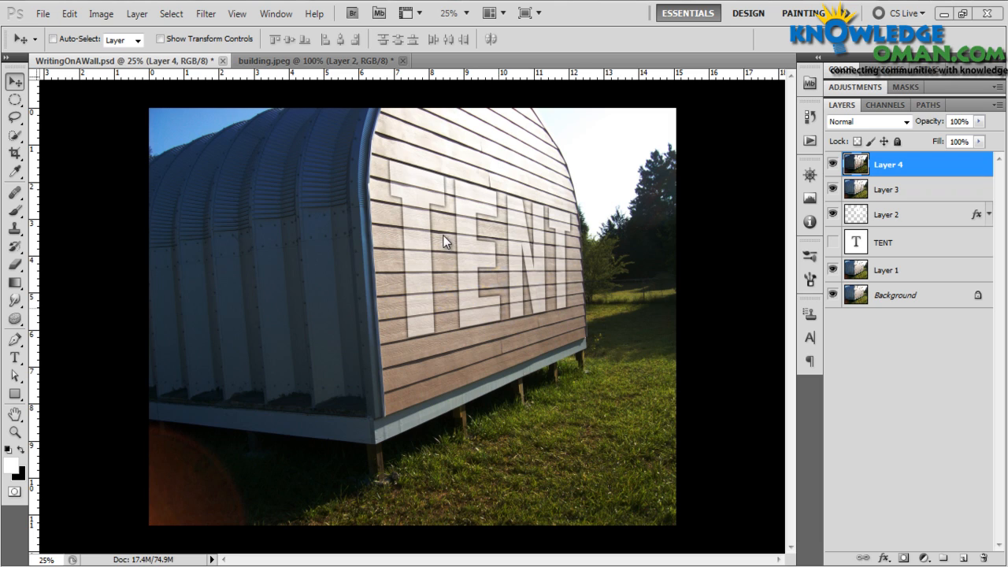
mouse_move(503, 297)
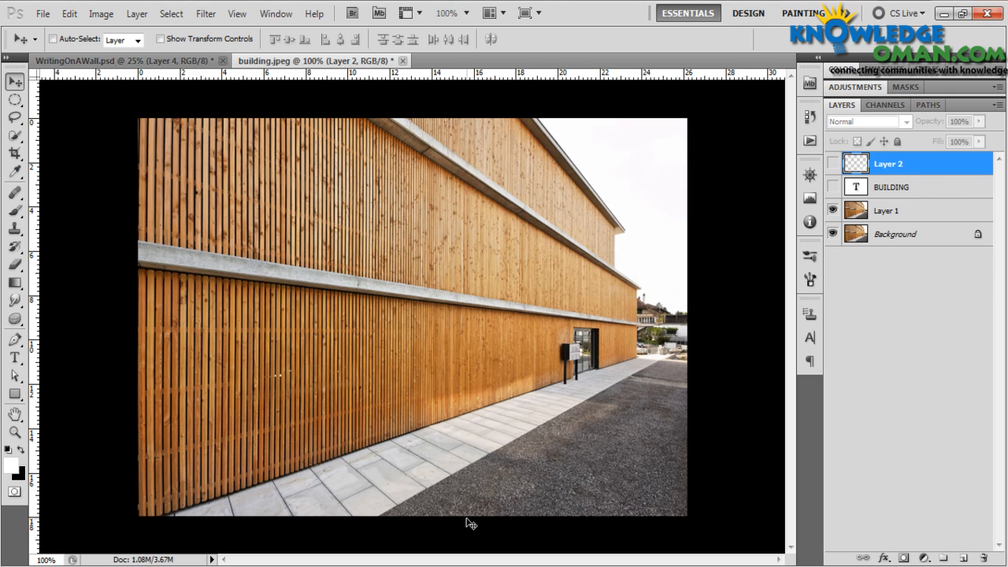
mouse_move(419, 402)
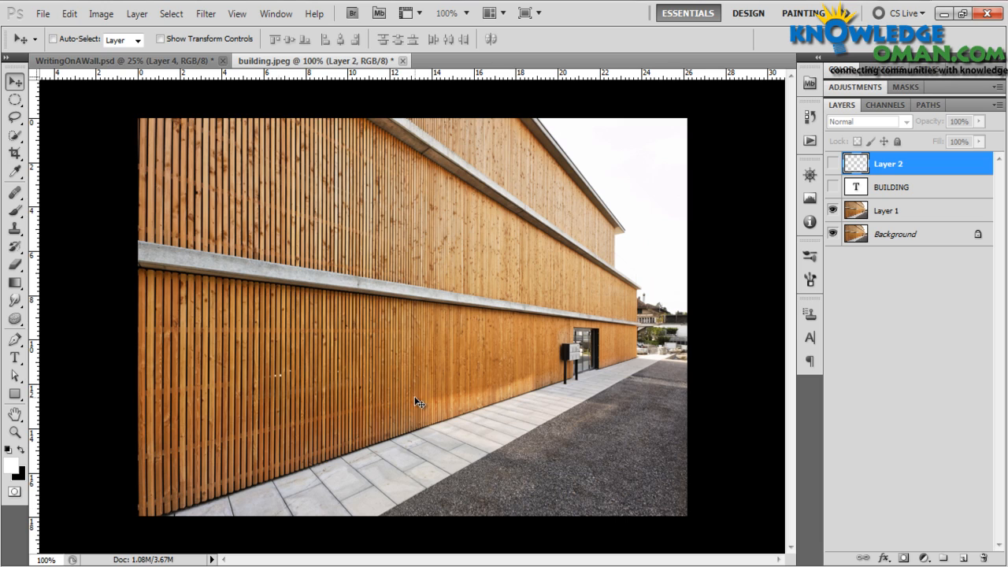
mouse_move(500, 442)
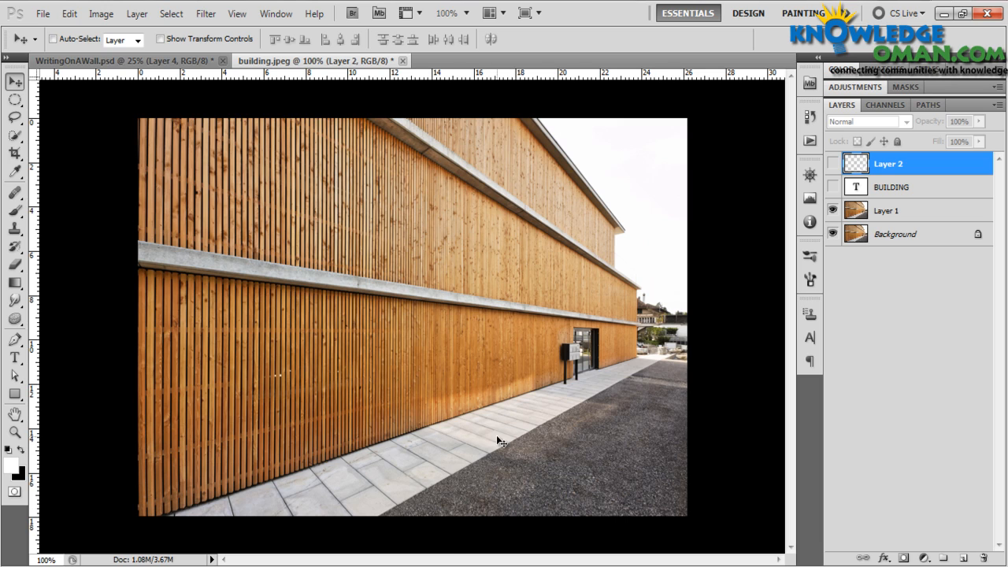
mouse_move(552, 426)
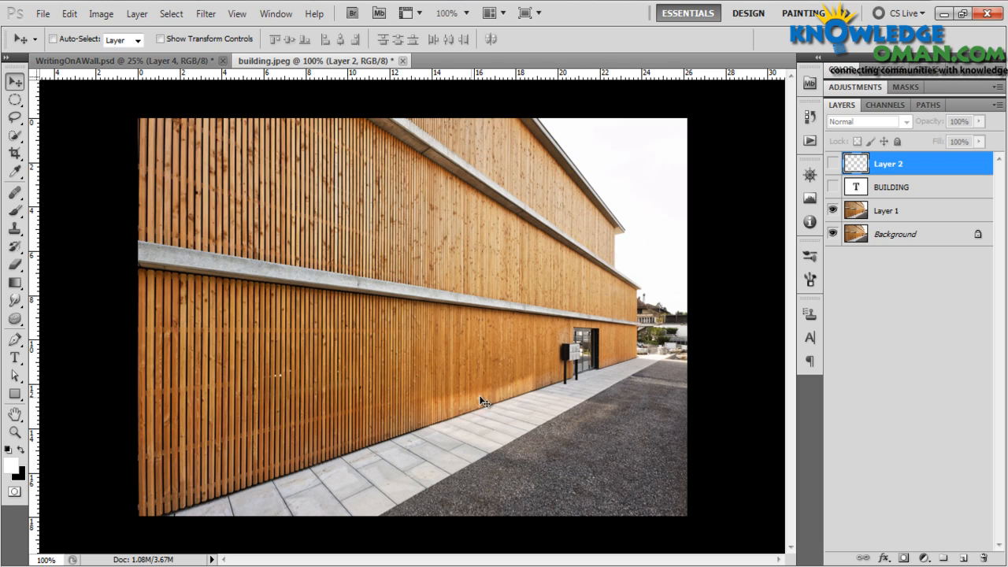
mouse_move(398, 357)
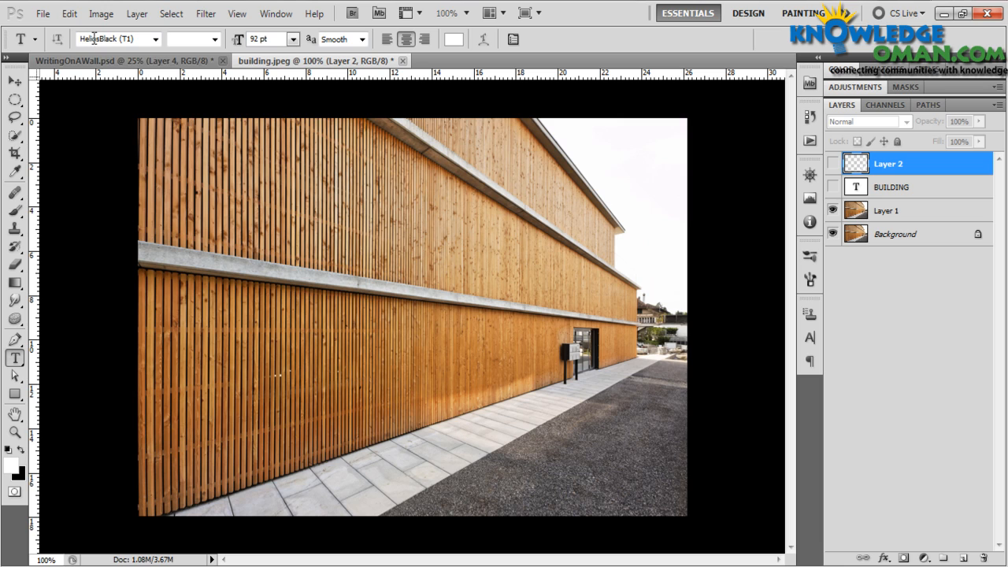
mouse_move(95, 61)
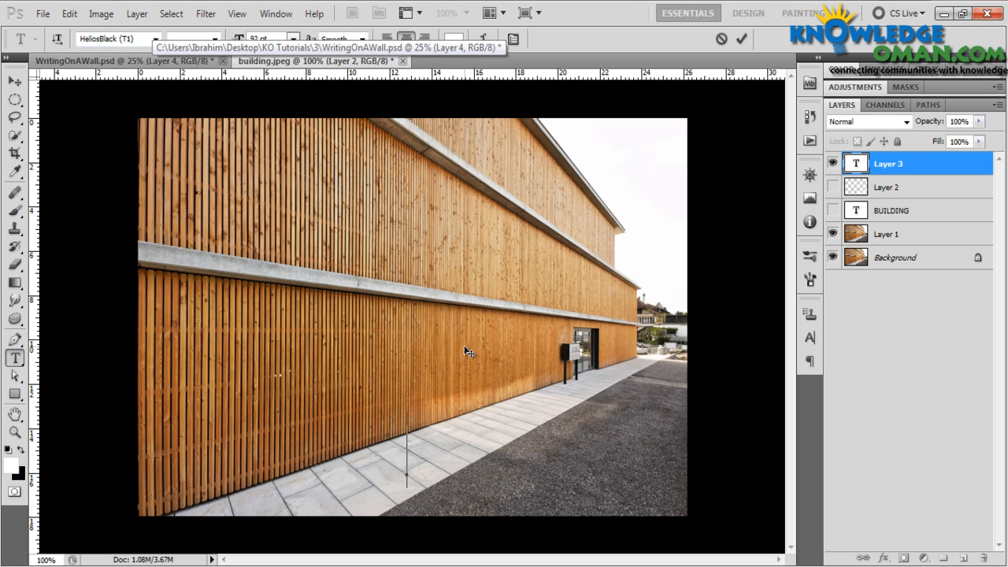
Type 'PARKING LOT' as white HeliosBlack 92 pt text across the building's lower facade
type("P")
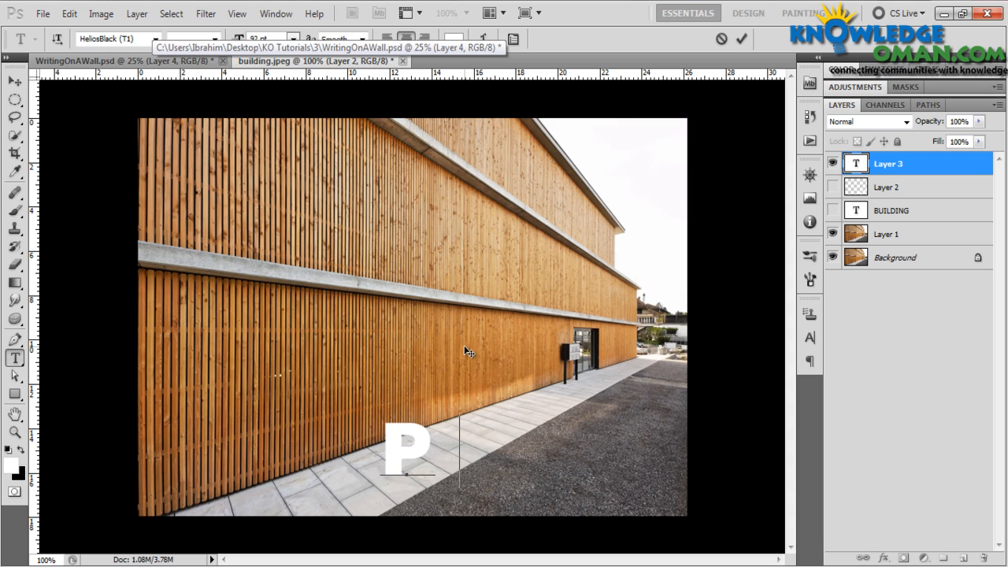
type("ar")
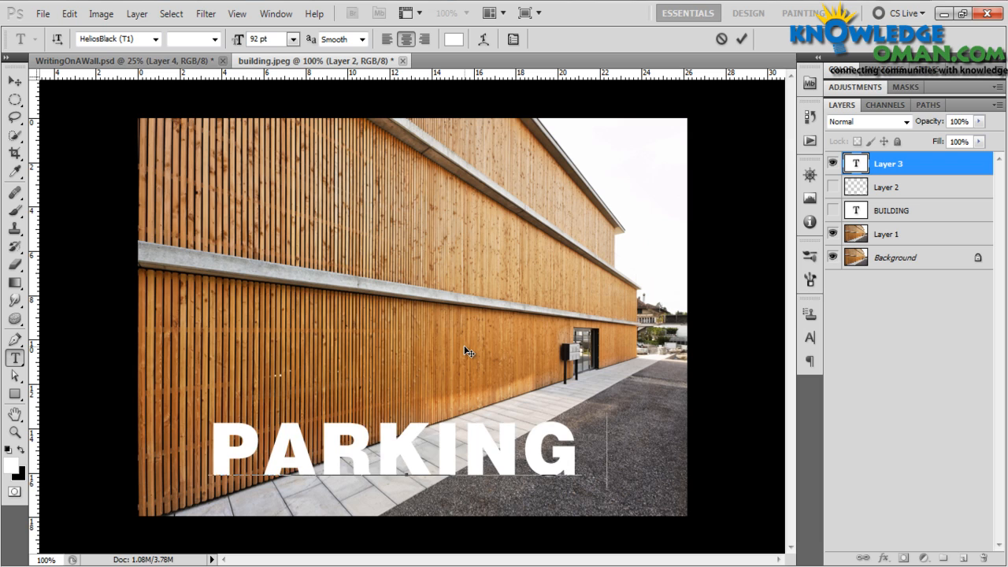
type("LOT")
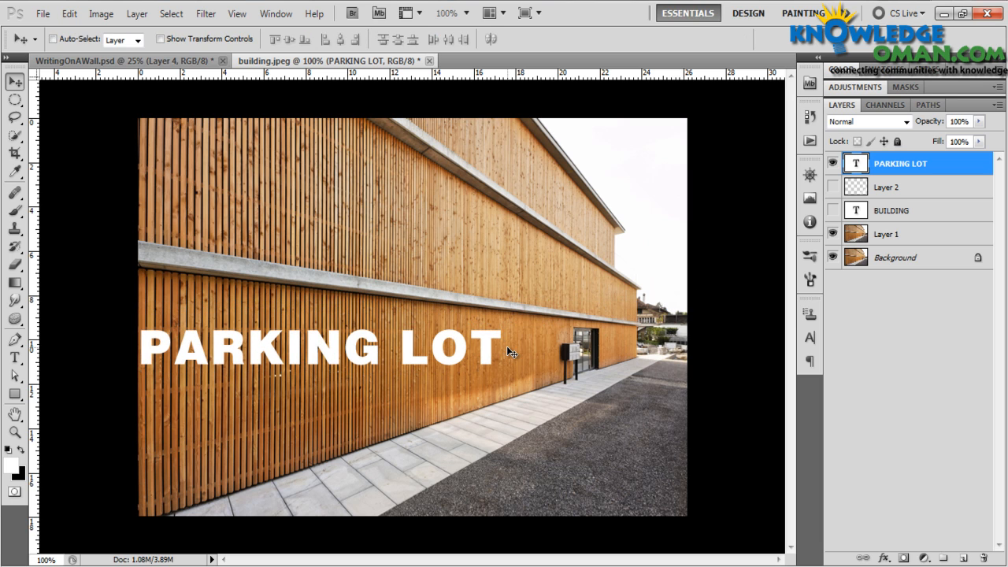
Drag the PARKING LOT text lower so it straddles the facade base and walkway
left_click_drag(319, 345, 445, 385)
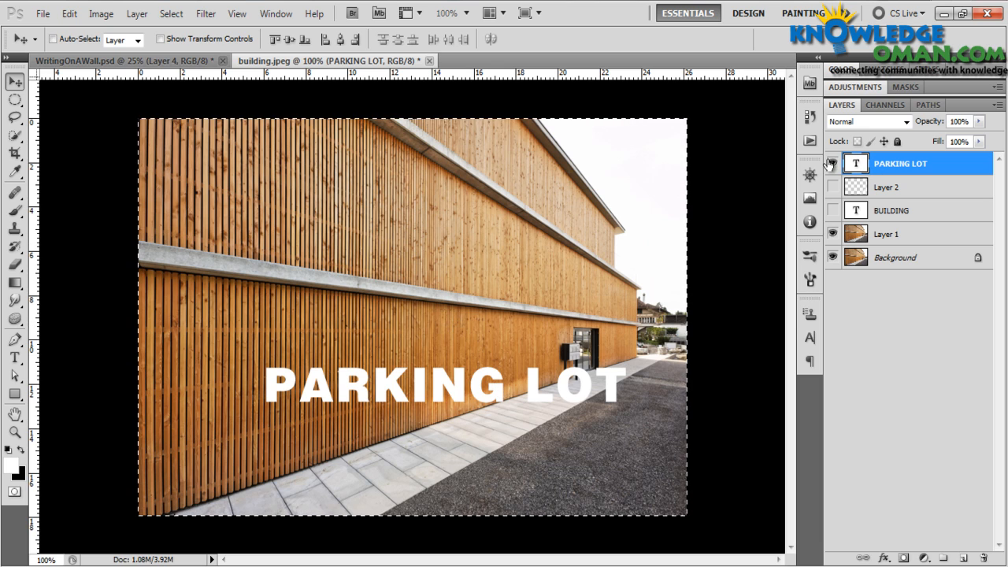
Hide the PARKING LOT layer, add an empty layer, and launch Filter > Vanishing Point
left_click(832, 163)
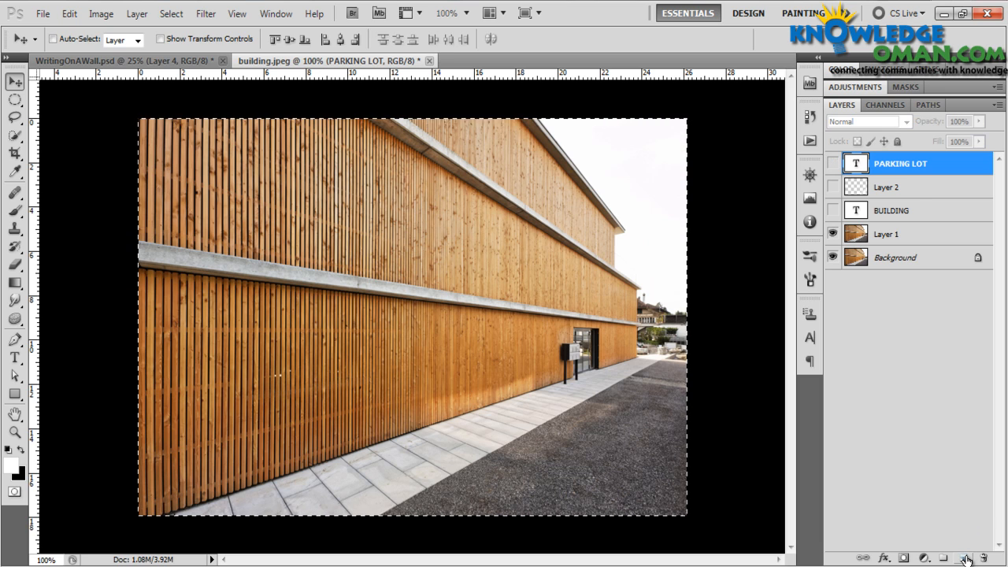
left_click(961, 557)
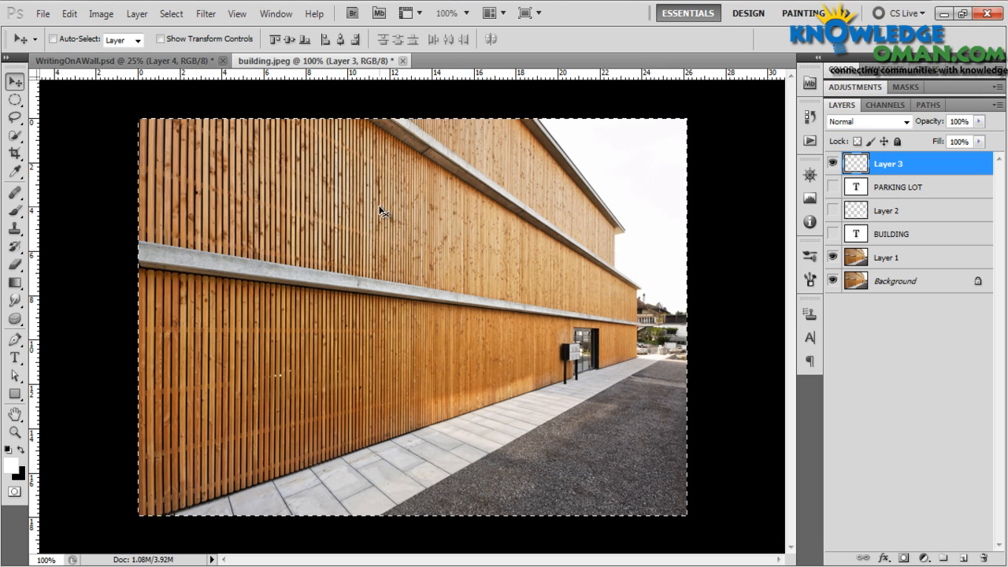
mouse_move(440, 305)
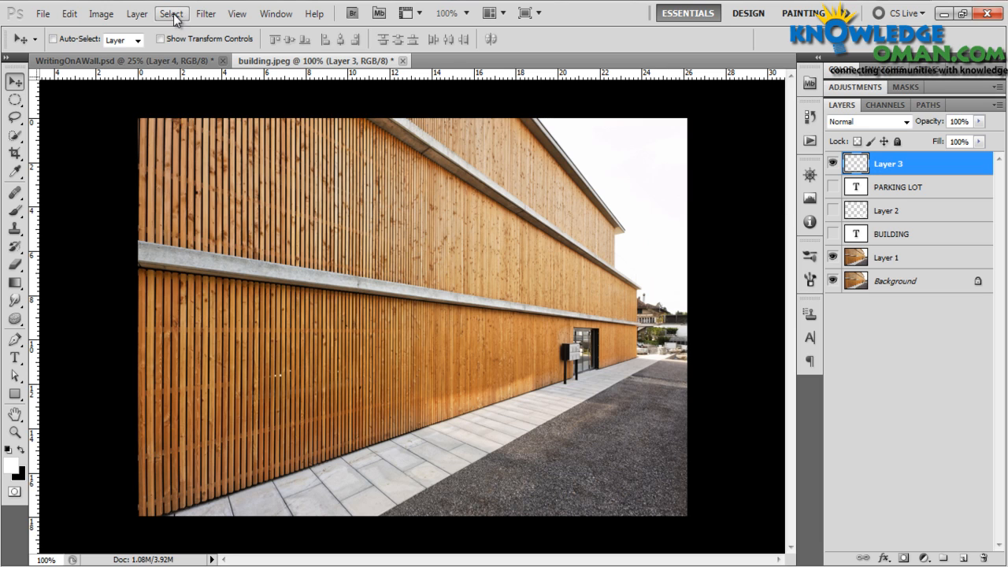
left_click(205, 13)
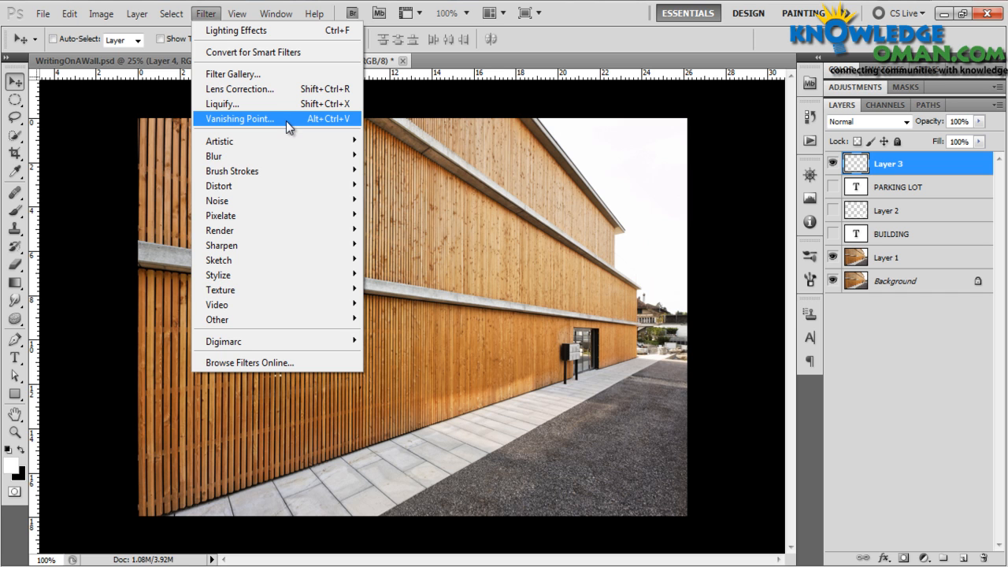
mouse_move(283, 126)
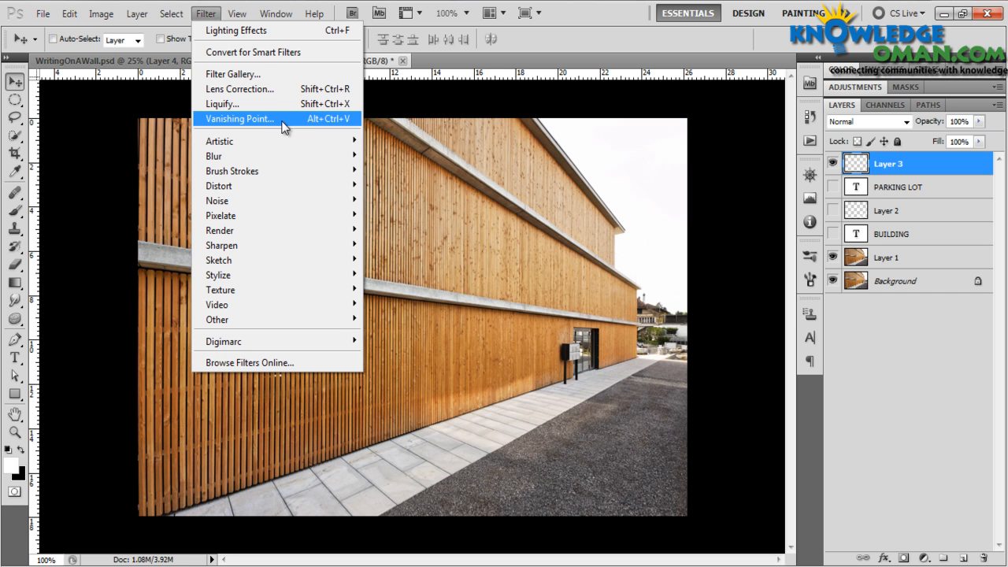
left_click(239, 118)
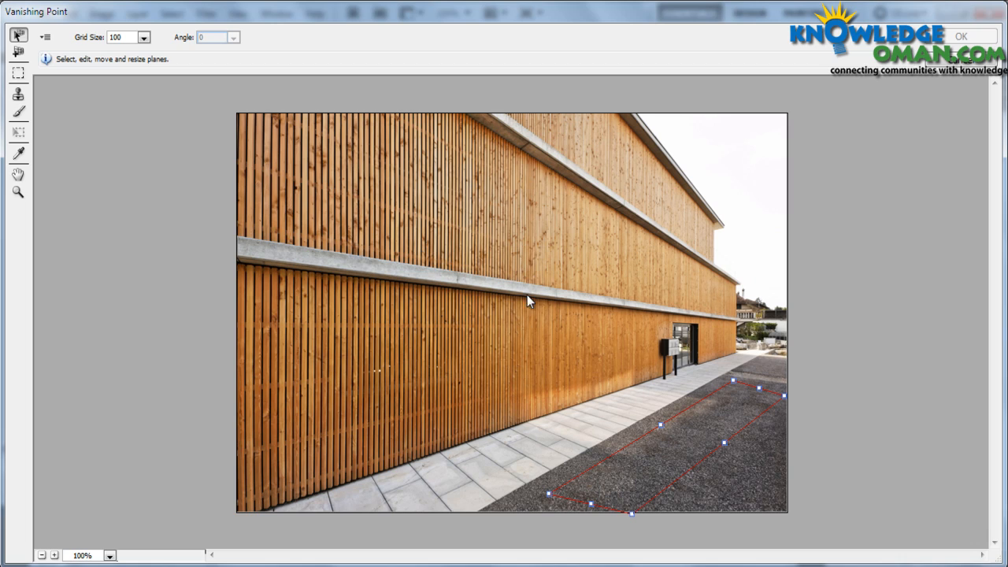
mouse_move(408, 345)
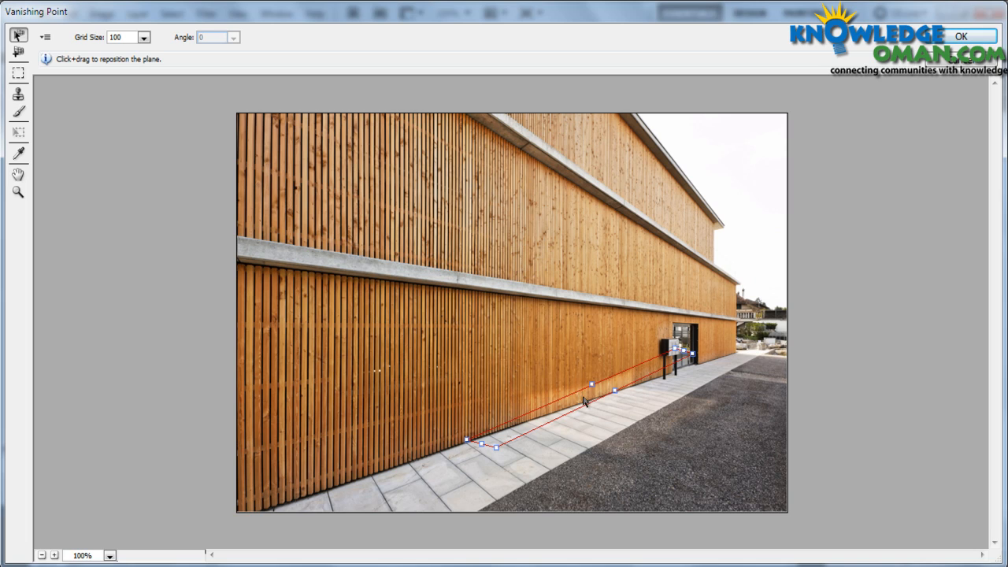
Delete the existing perspective plane and select the Create Plane tool
left_click(18, 53)
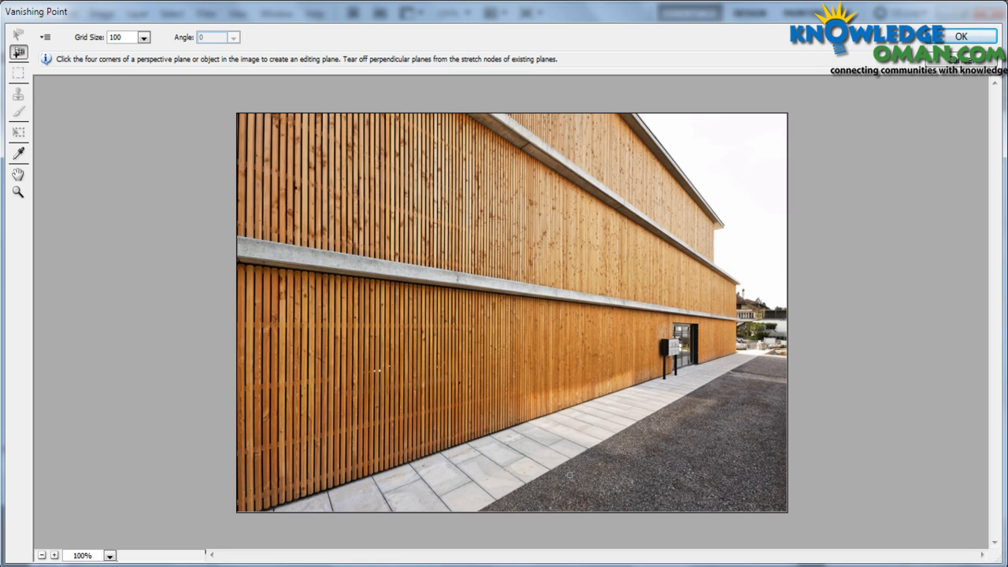
Draw a four-corner perspective plane over the gravel road beside the building
left_click(744, 424)
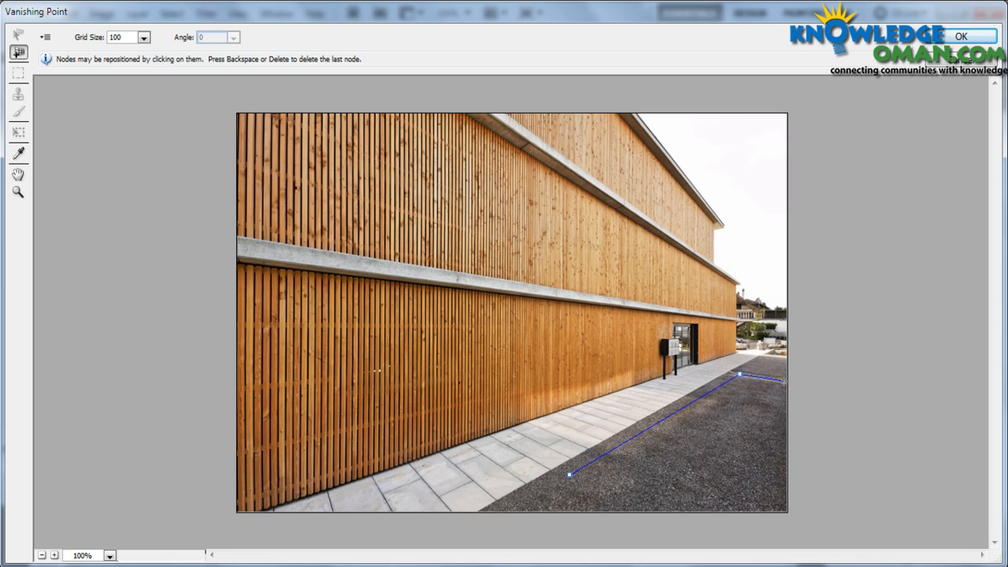
left_click(646, 510)
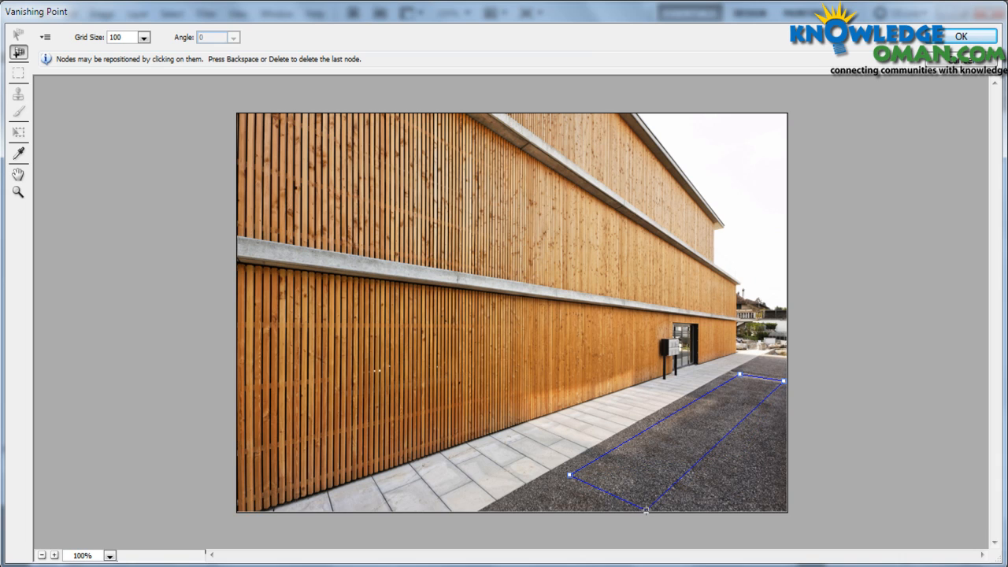
left_click_drag(646, 511, 641, 502)
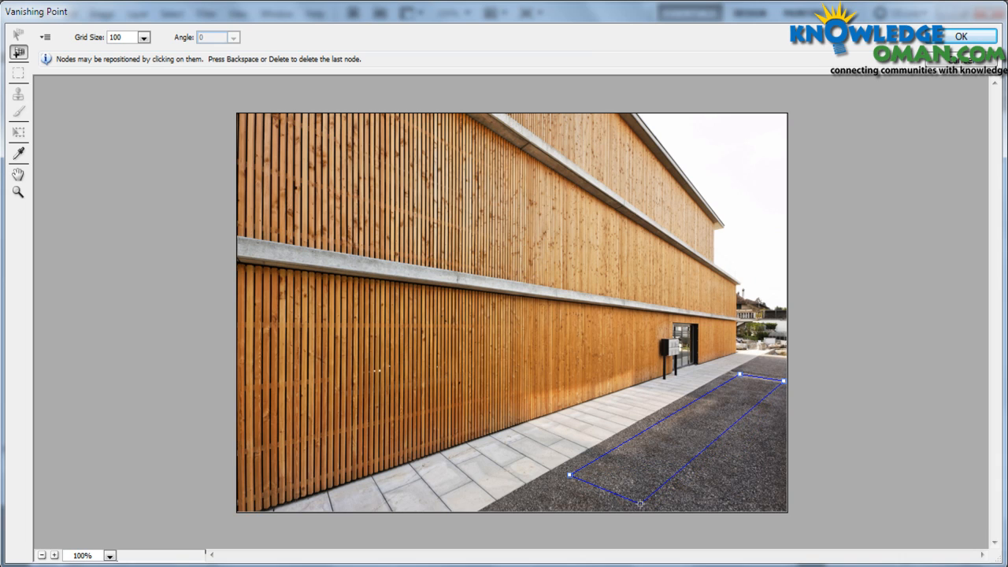
left_click(18, 35)
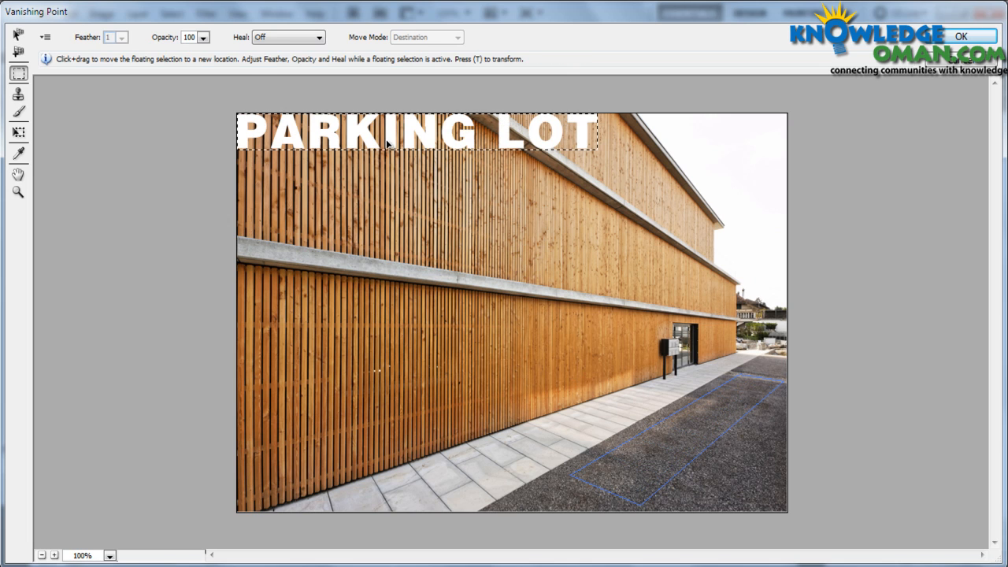
Paste the PARKING LOT text and drag it into the road's perspective plane
left_click_drag(418, 134, 563, 376)
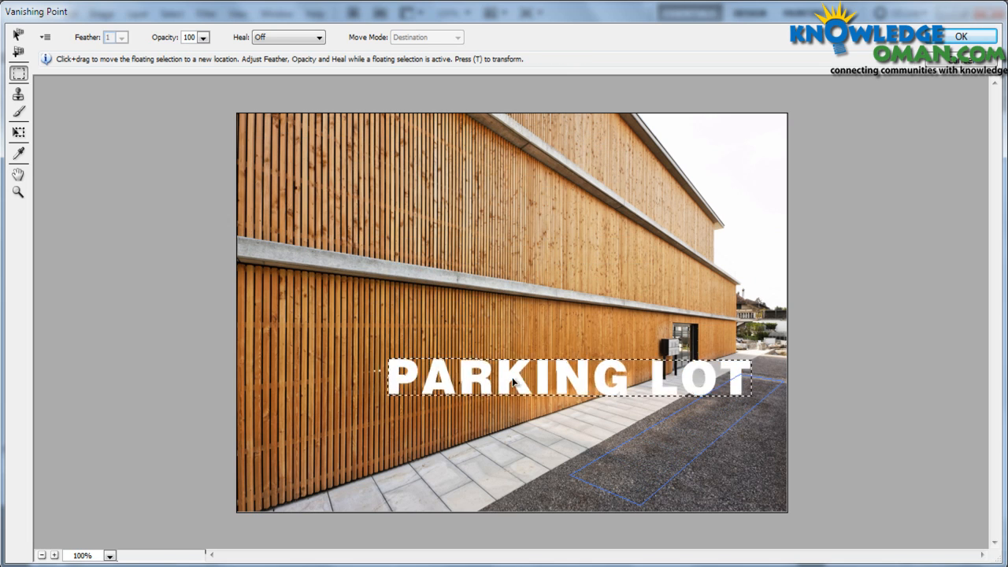
left_click_drag(559, 376, 634, 469)
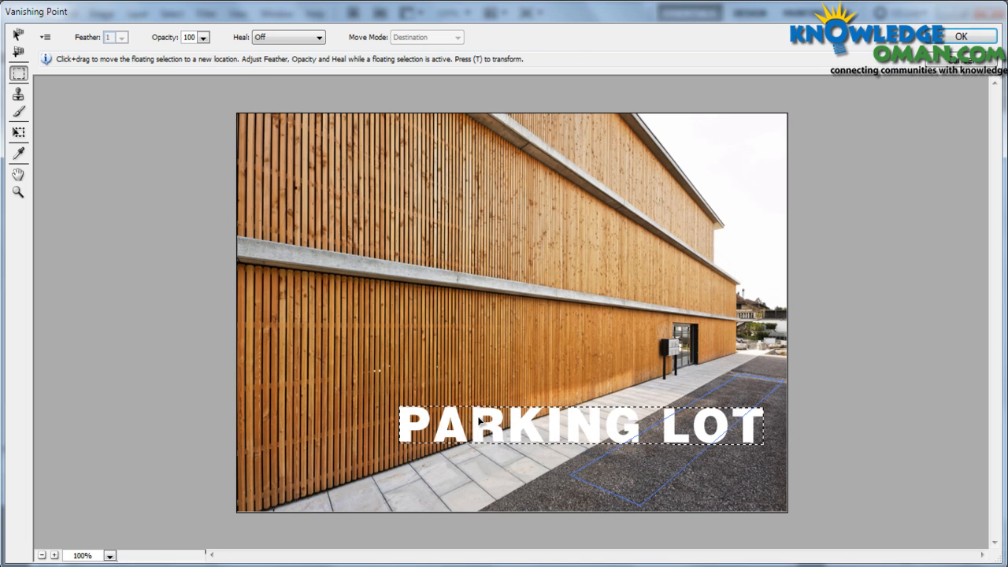
left_click(18, 132)
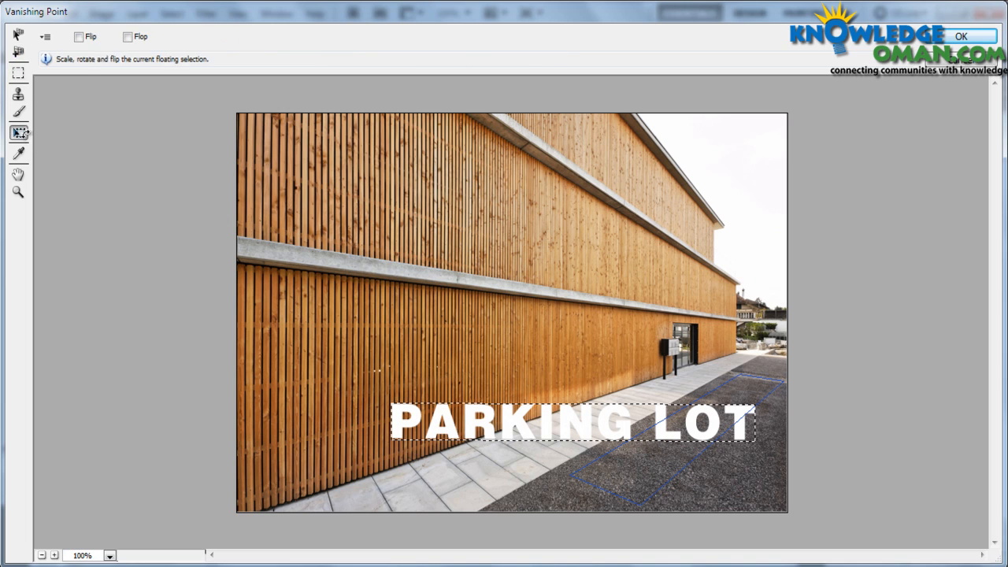
left_click_drag(575, 418, 646, 461)
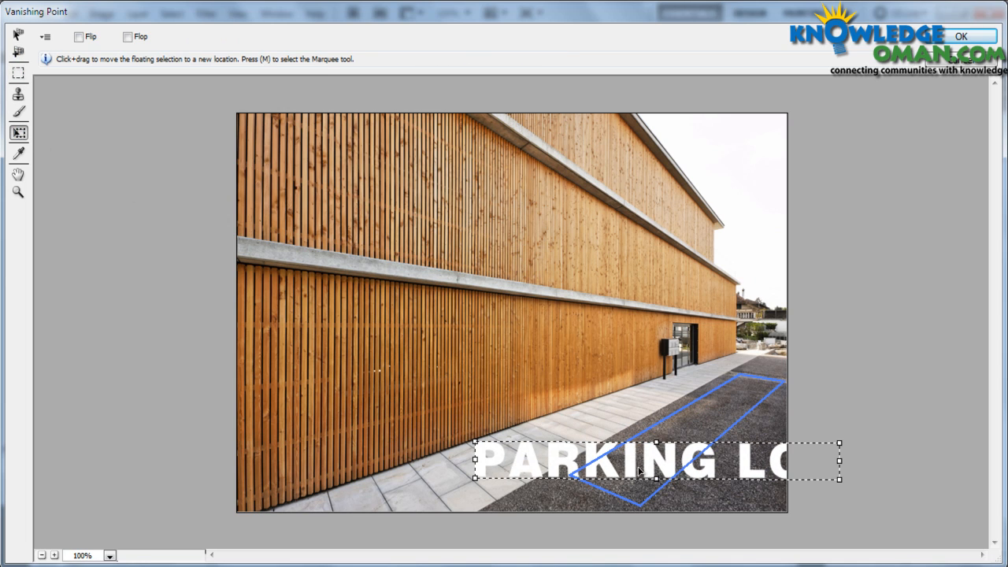
left_click_drag(646, 461, 433, 394)
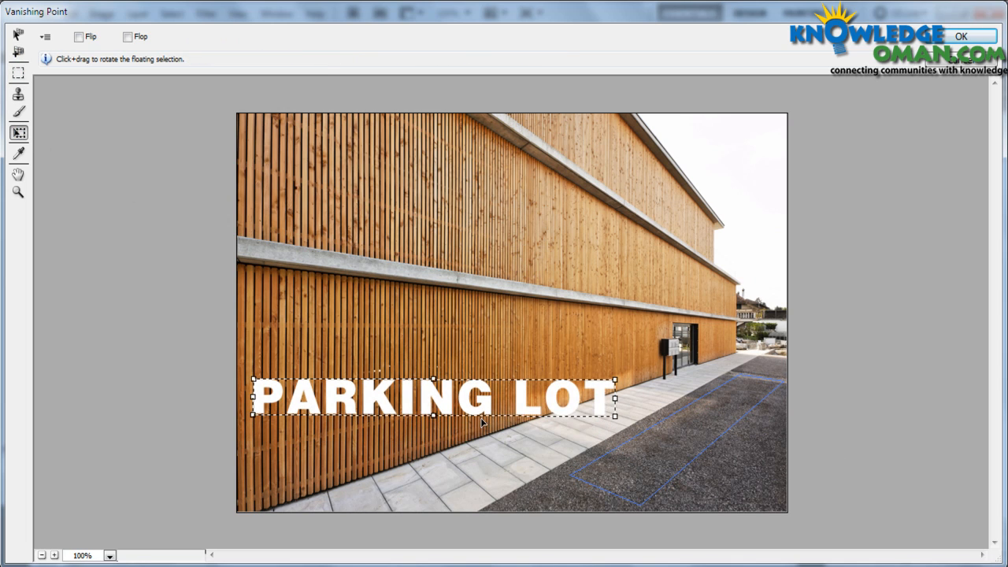
left_click_drag(433, 397, 654, 457)
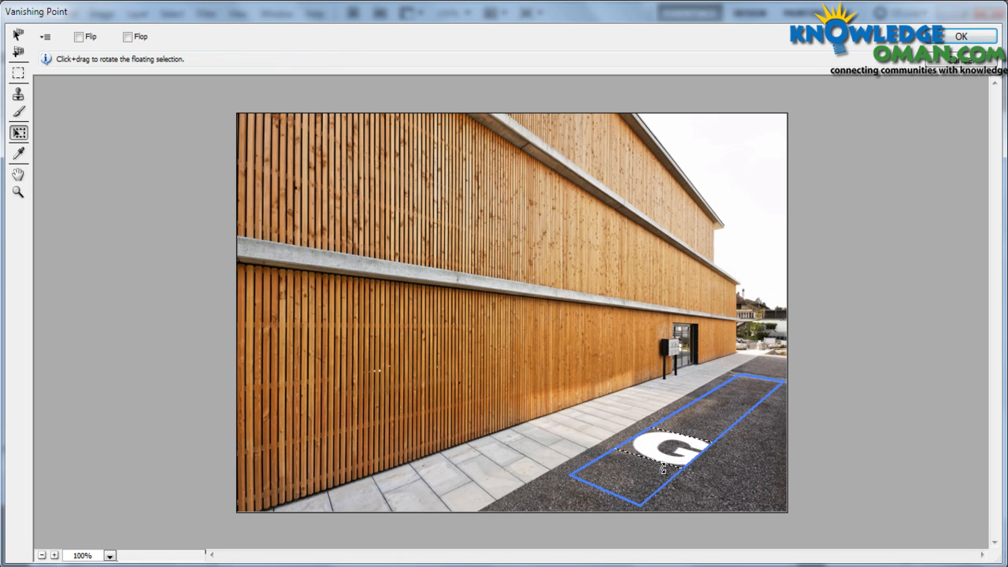
Rotate and scale the text along the road plane, then confirm with OK
left_click_drag(670, 453, 681, 437)
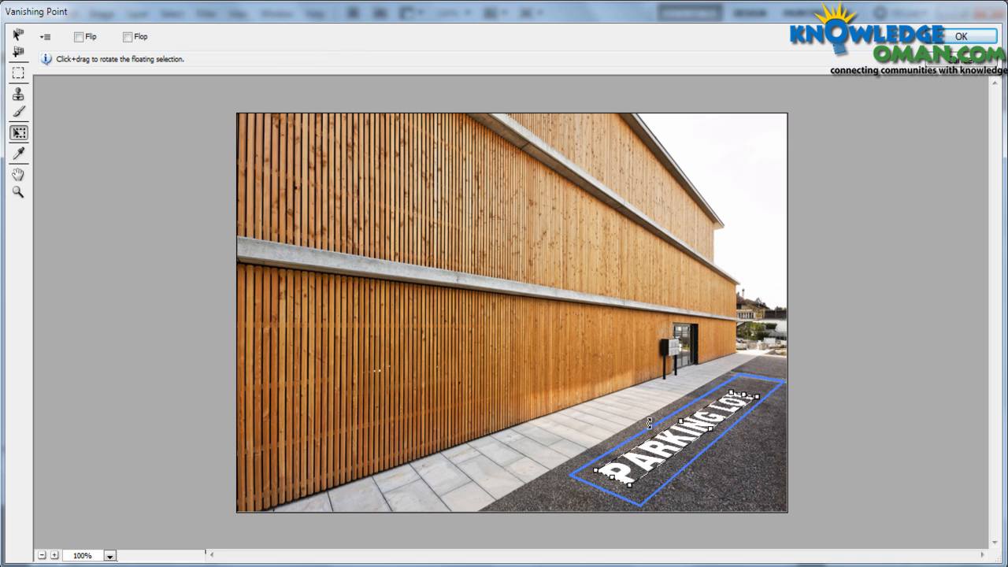
left_click(961, 36)
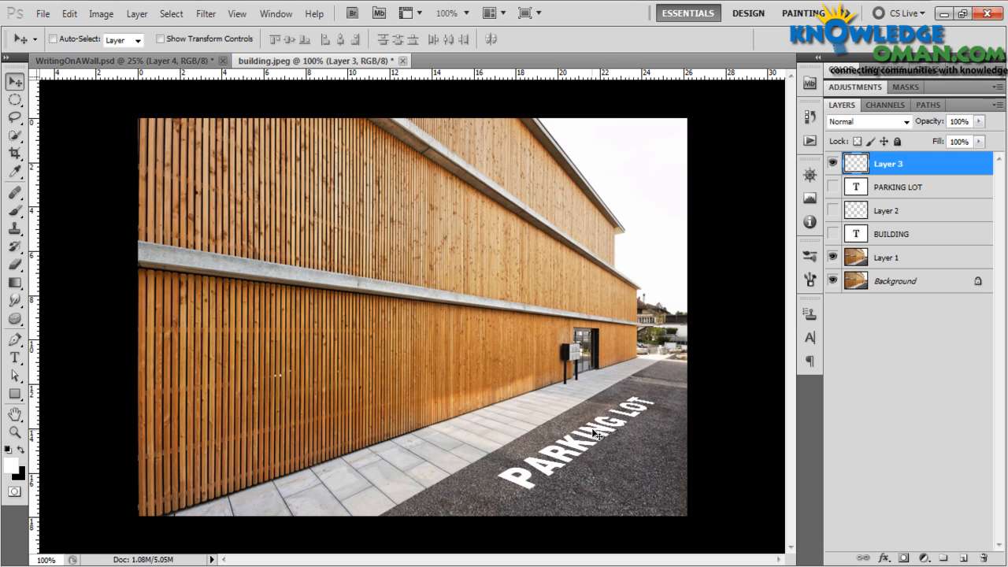
mouse_move(556, 439)
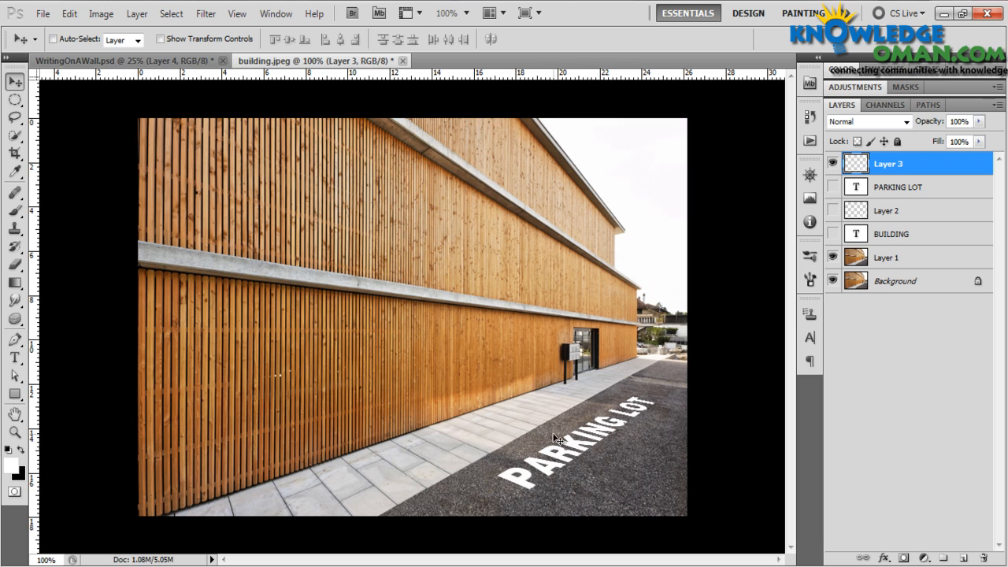
mouse_move(603, 457)
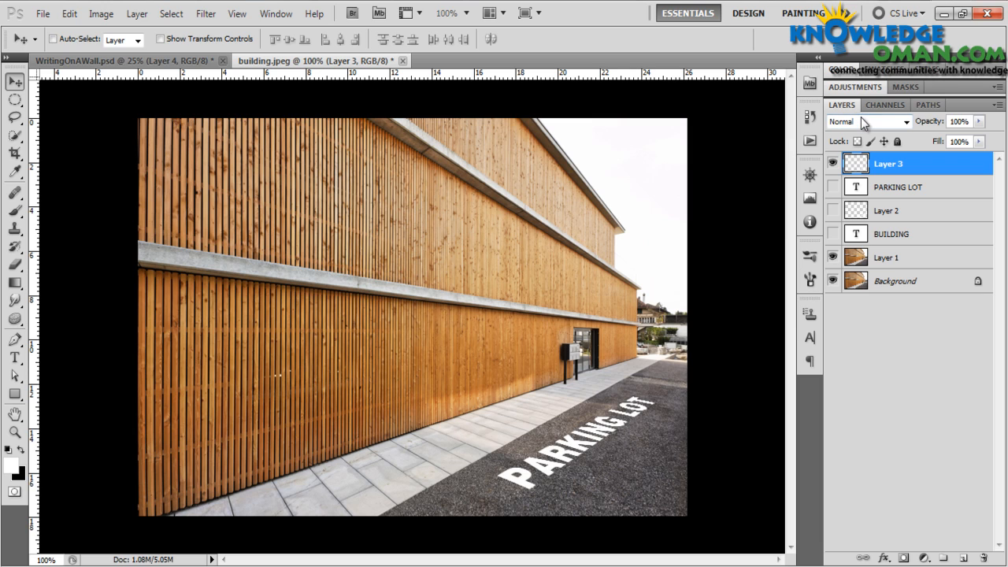
Change Layer 3's blend mode from Normal to Overlay
left_click(866, 121)
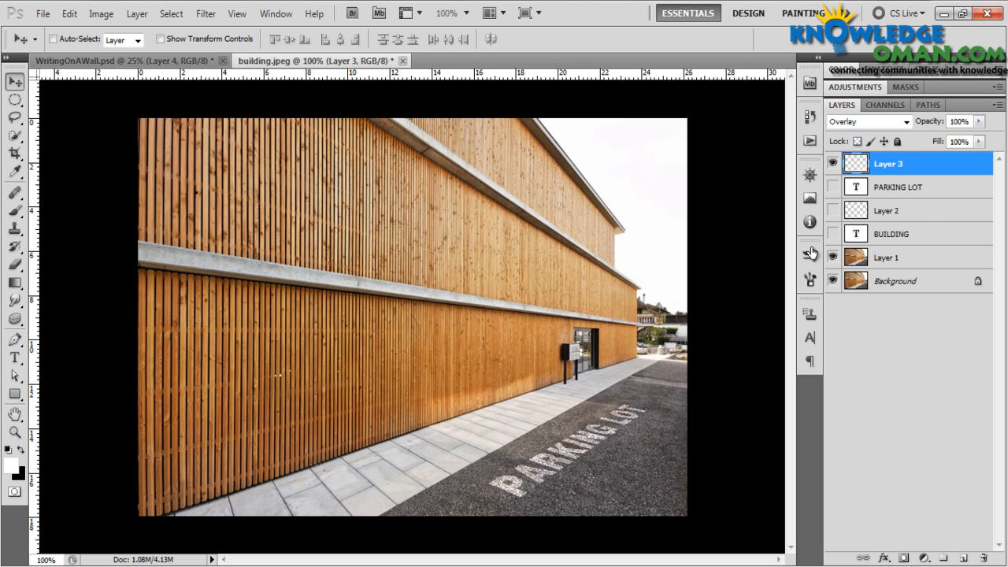
Rename Layer 3 to 'parkinglot'
double_click(888, 163)
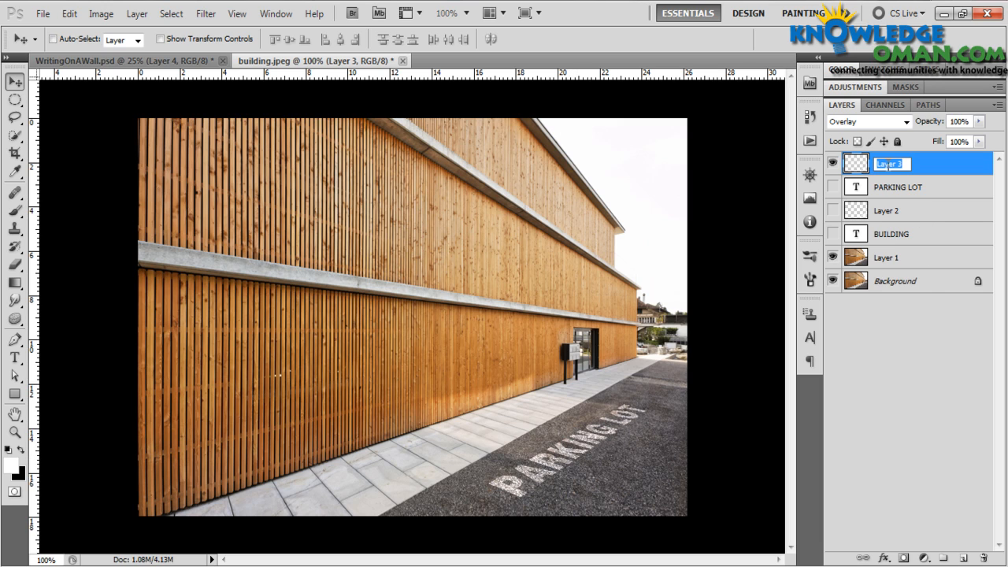
type("parkinglot")
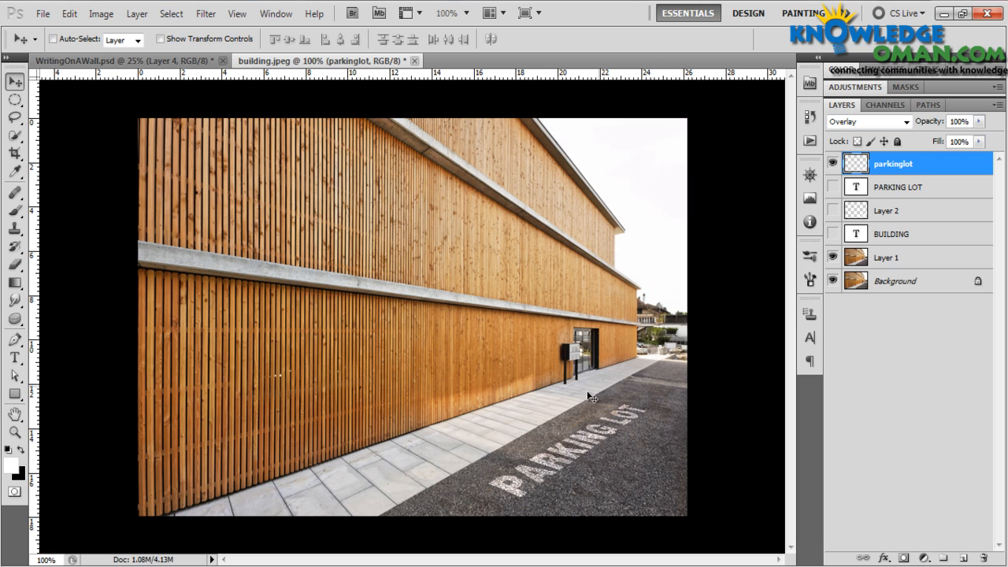
mouse_move(526, 400)
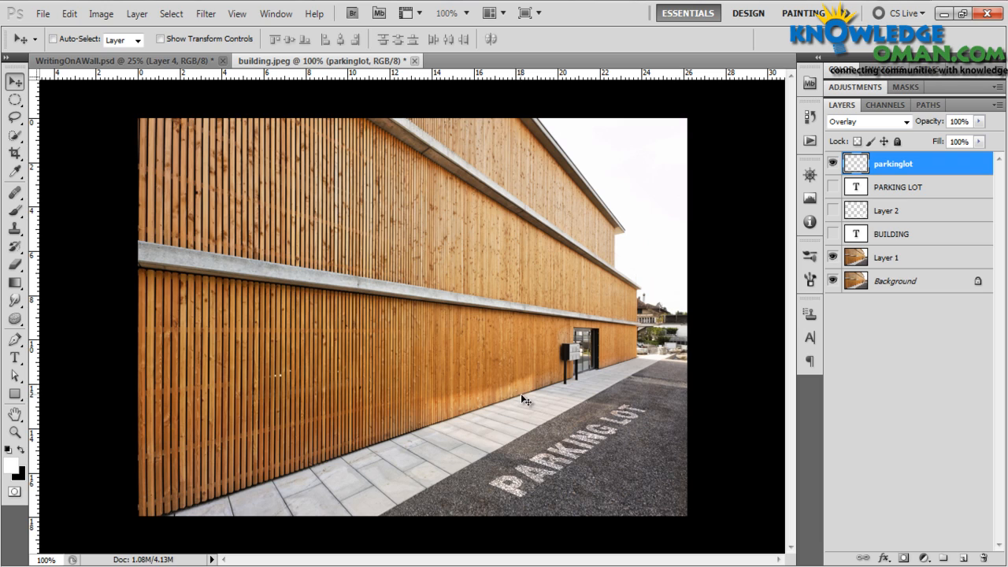
mouse_move(568, 372)
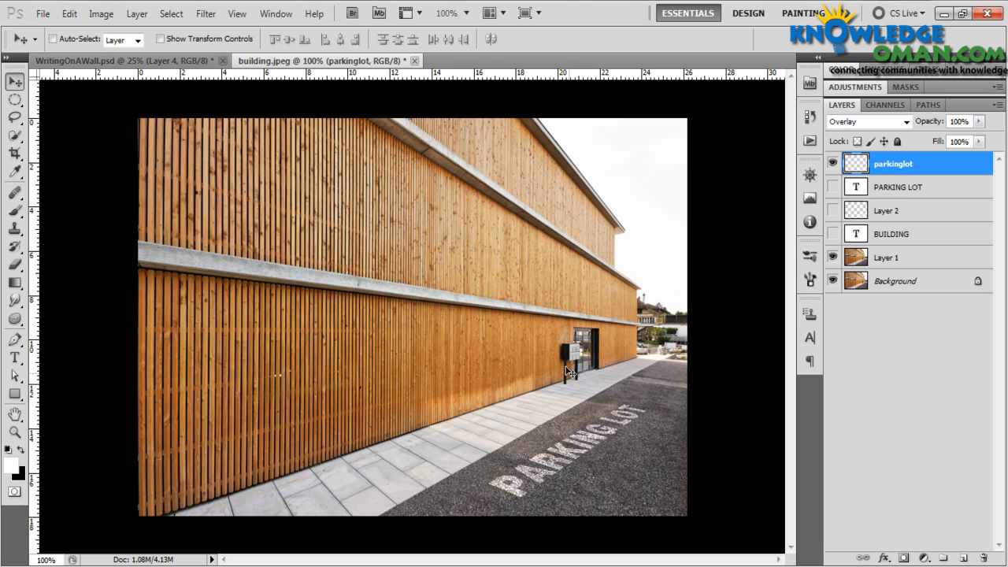
mouse_move(534, 353)
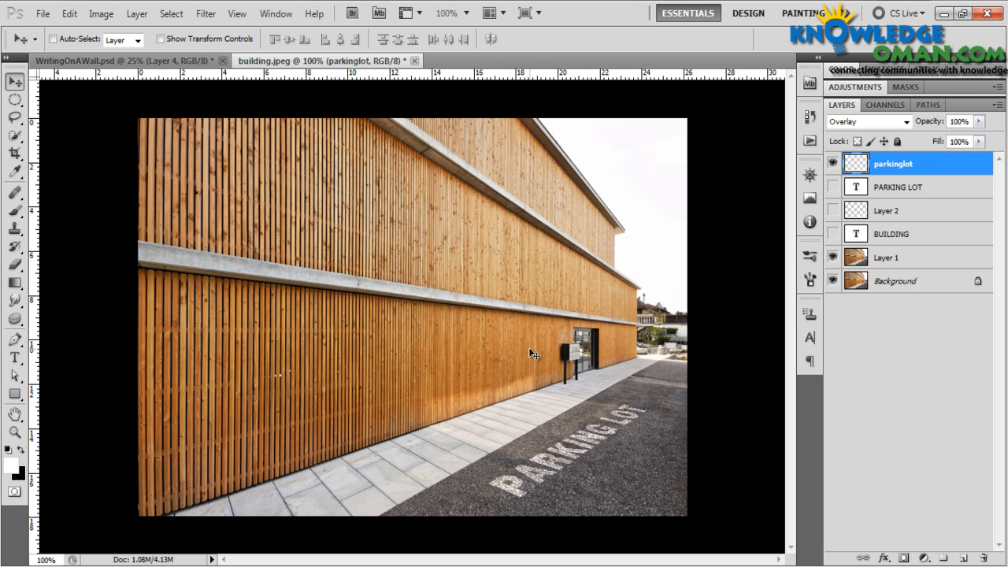
mouse_move(526, 369)
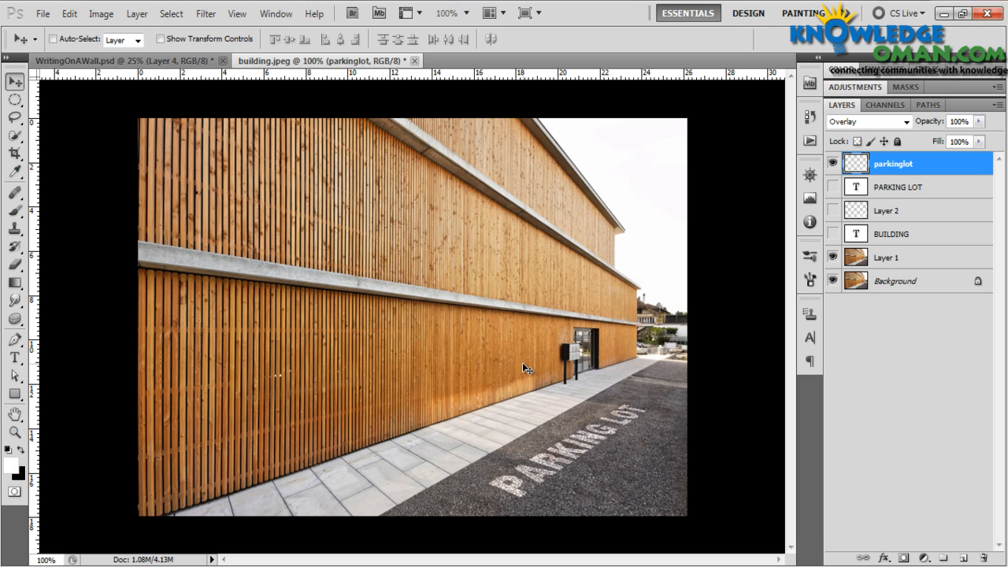